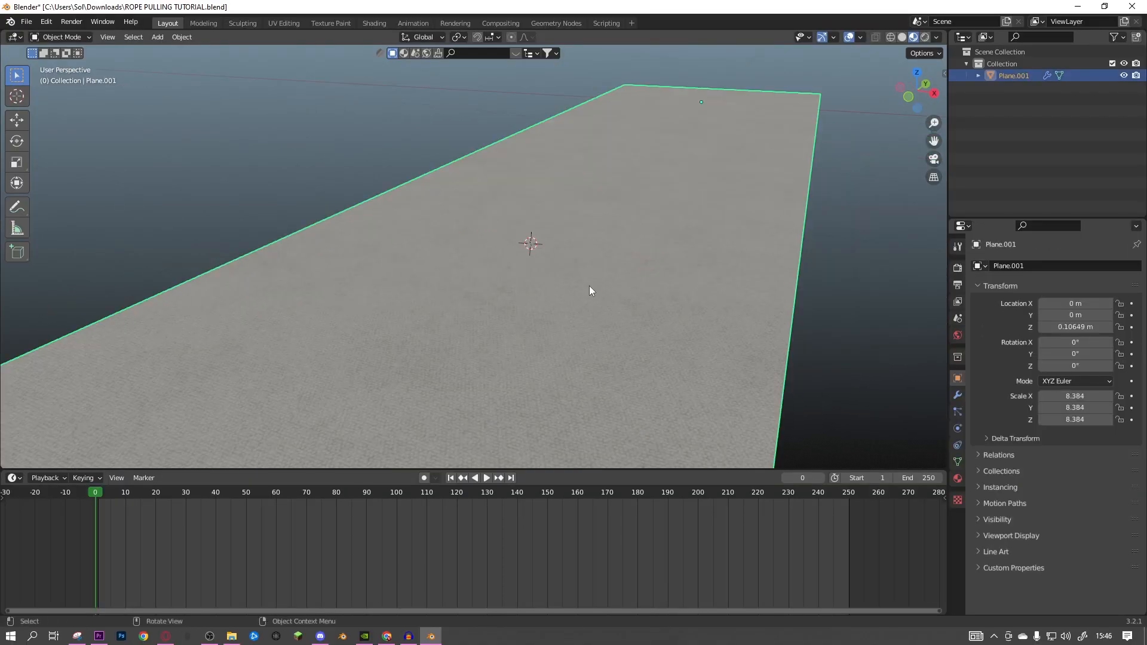
Bring up the Add menu's list of mesh primitives in the viewport.
click(156, 37)
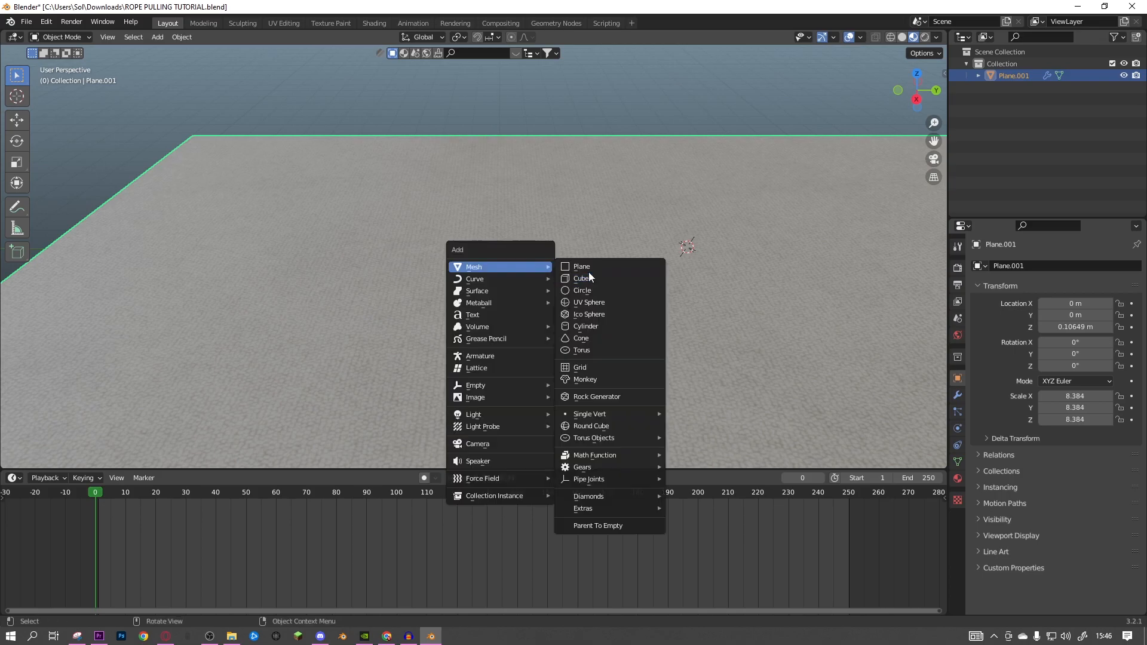
Add a plane and reshape it into a thin zigzag strip above the carpet floor.
click(581, 265)
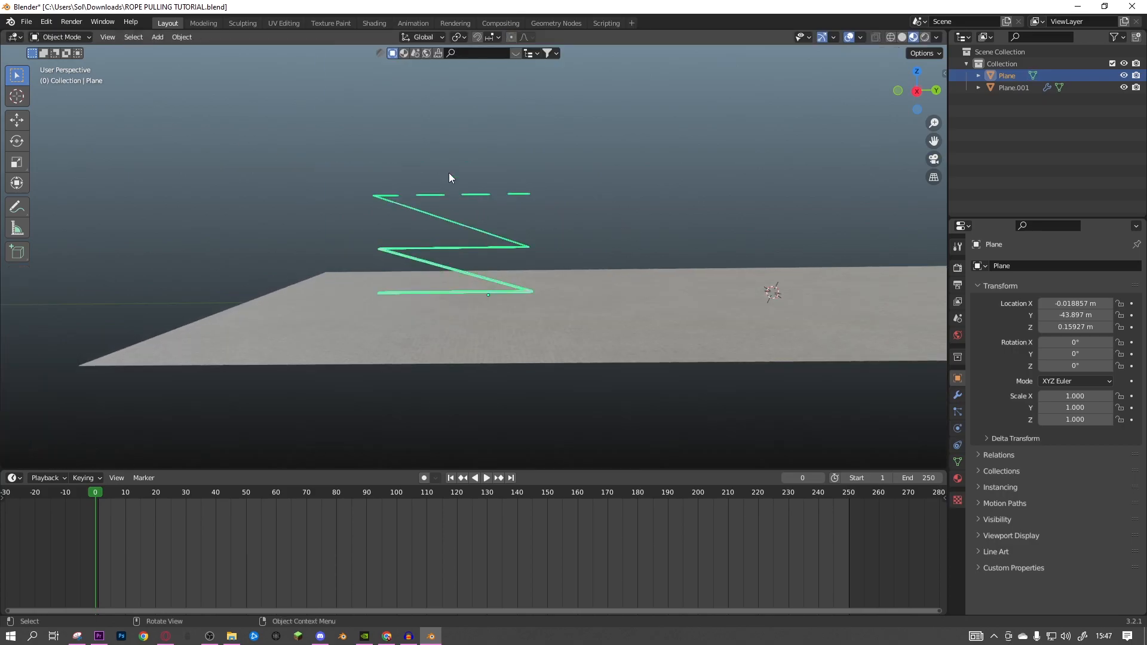
mouse_move(496, 249)
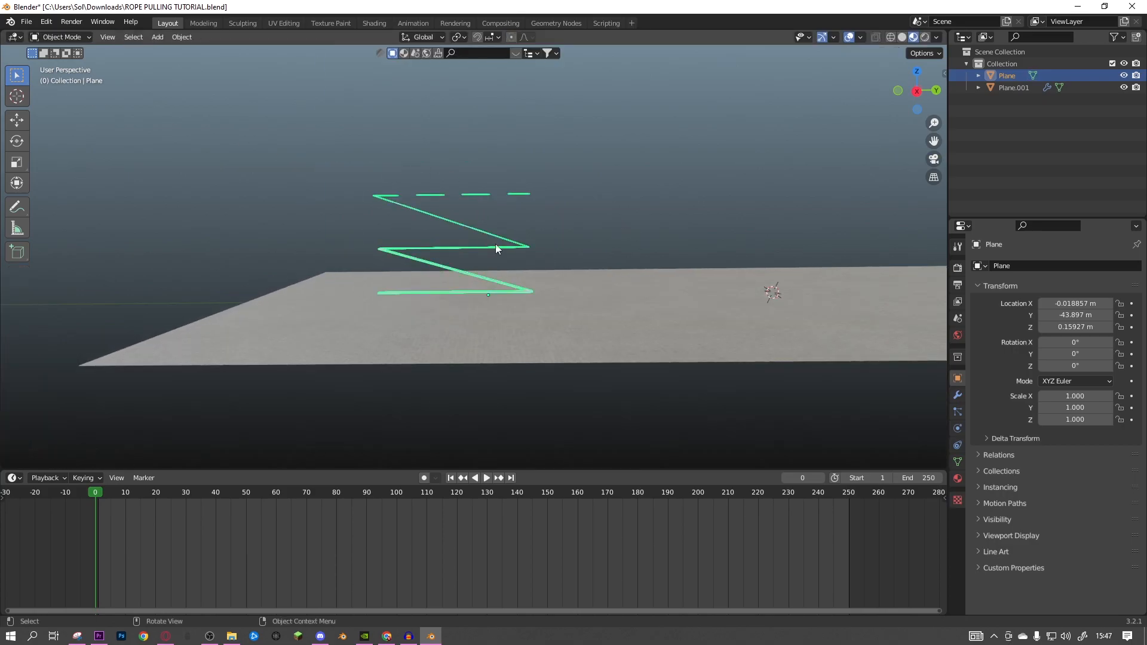
Subdivide the zigzag strip into many narrow segments and select its end vertices for hooking.
key(Tab)
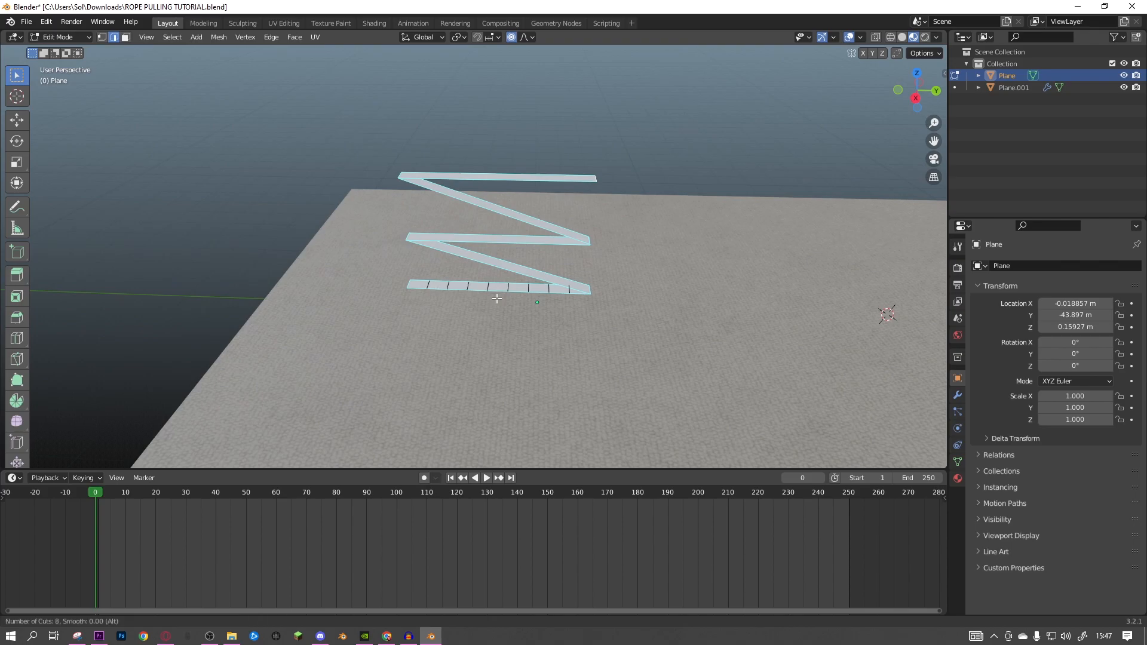
key(Tab)
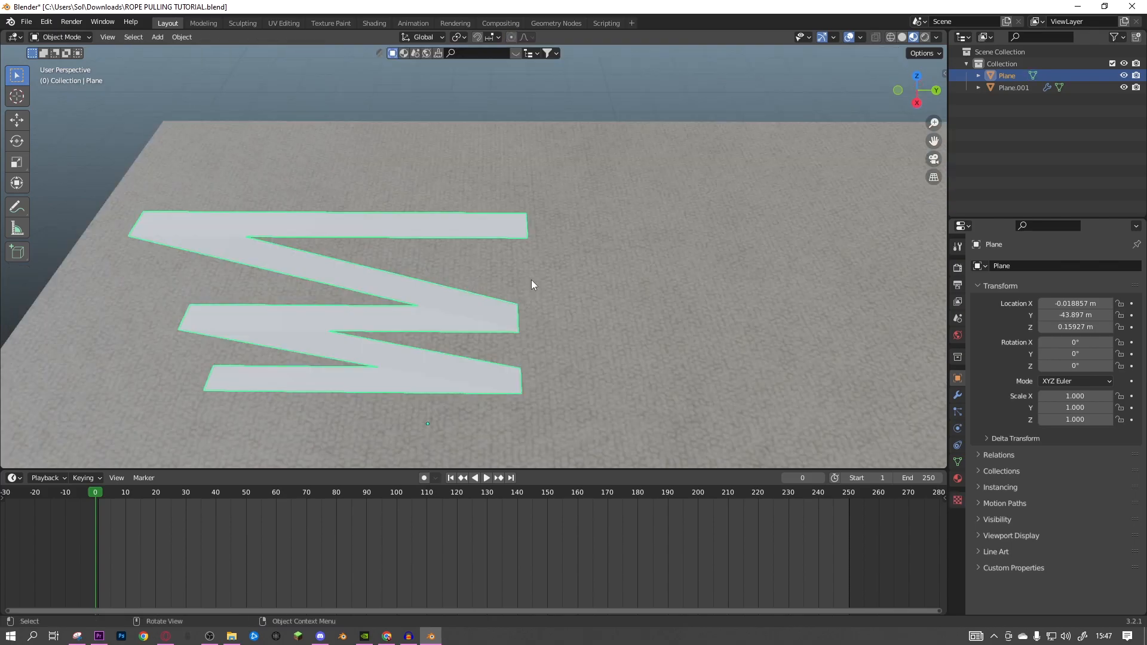
key(Tab)
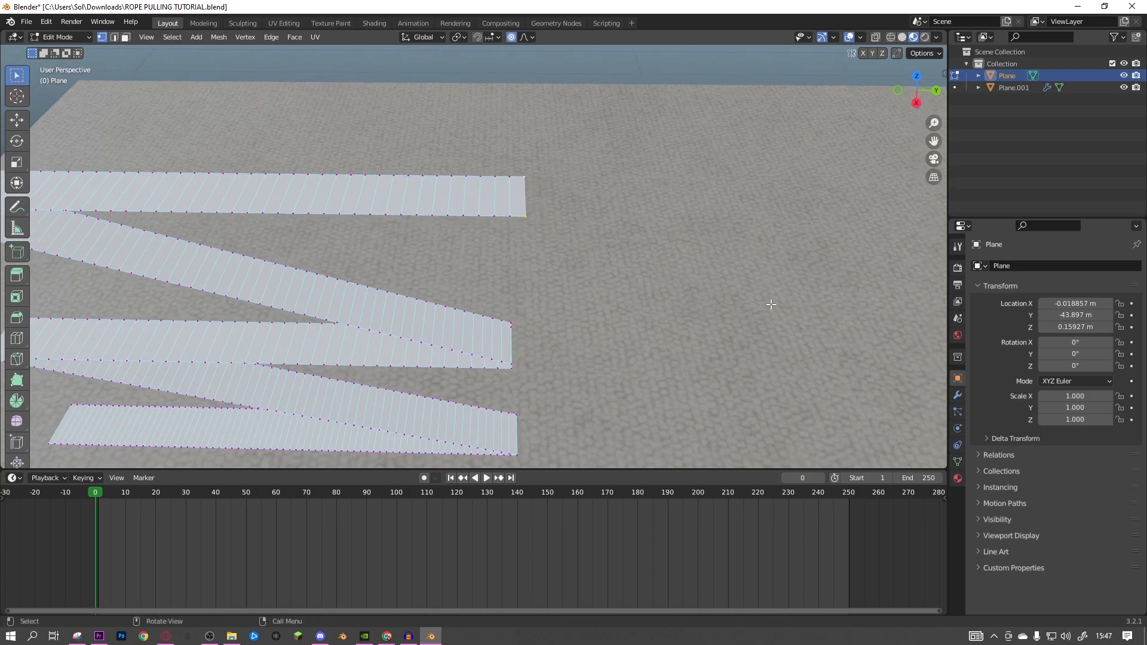
mouse_move(655, 322)
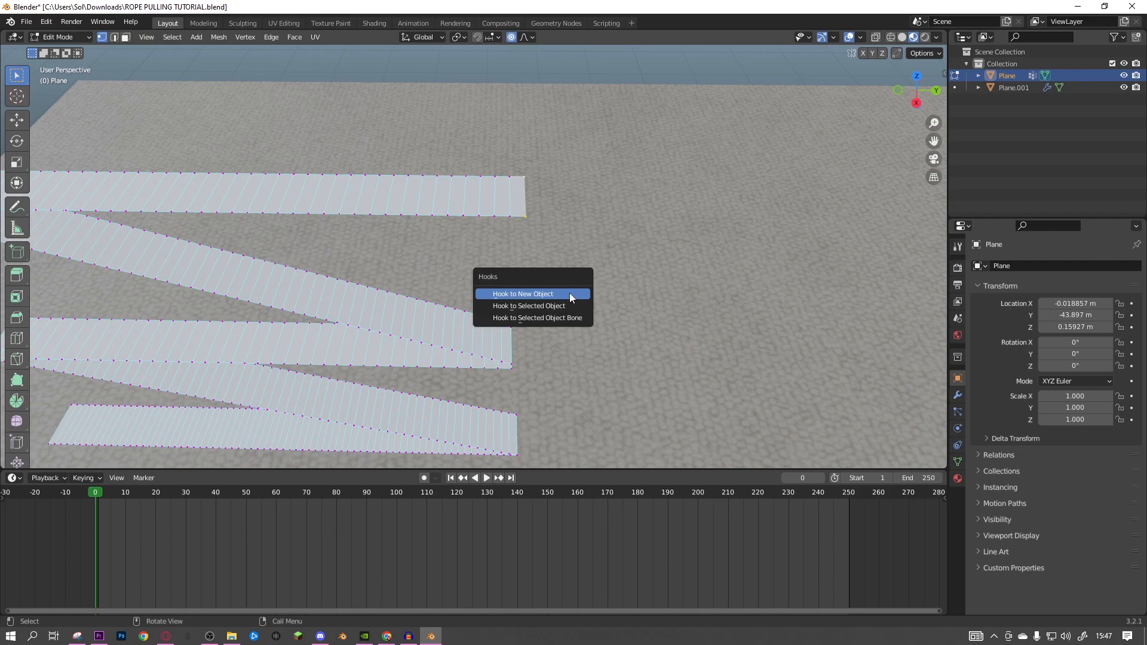
Hook the strip's end vertices to a new Empty and show the strip's Physics properties.
click(522, 293)
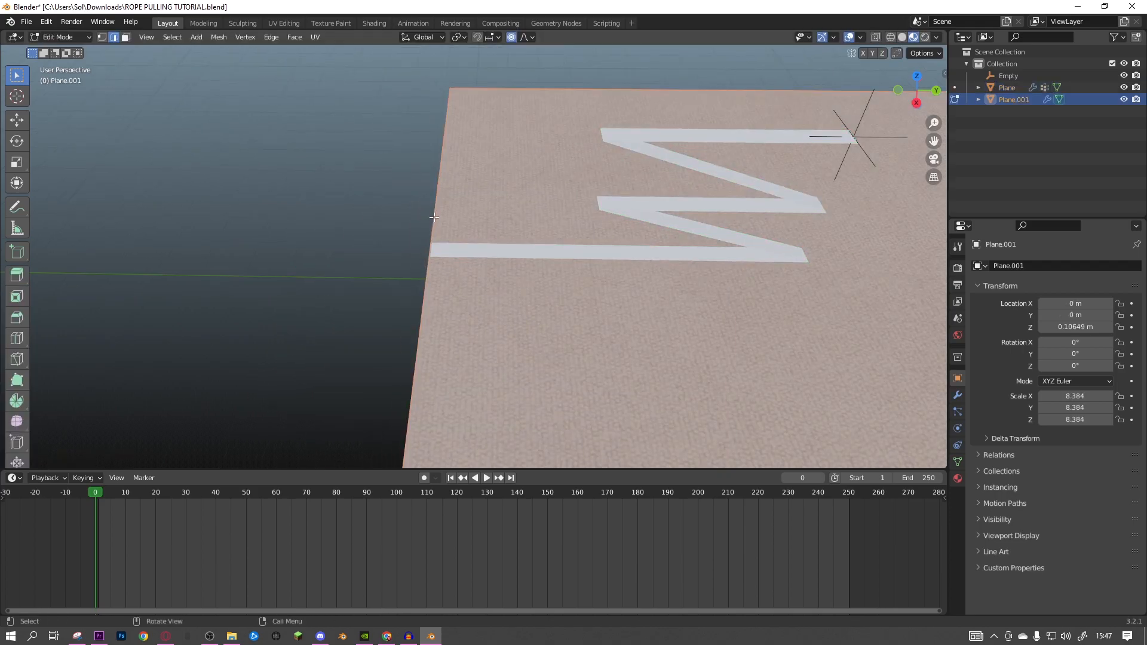
click(923, 53)
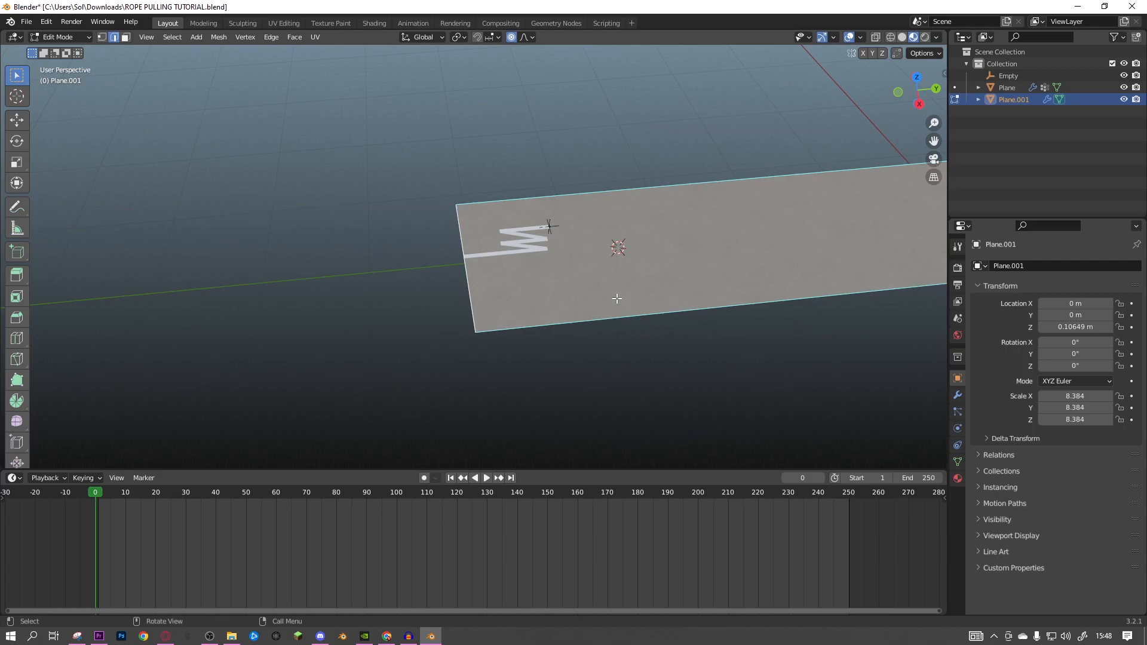
click(1007, 87)
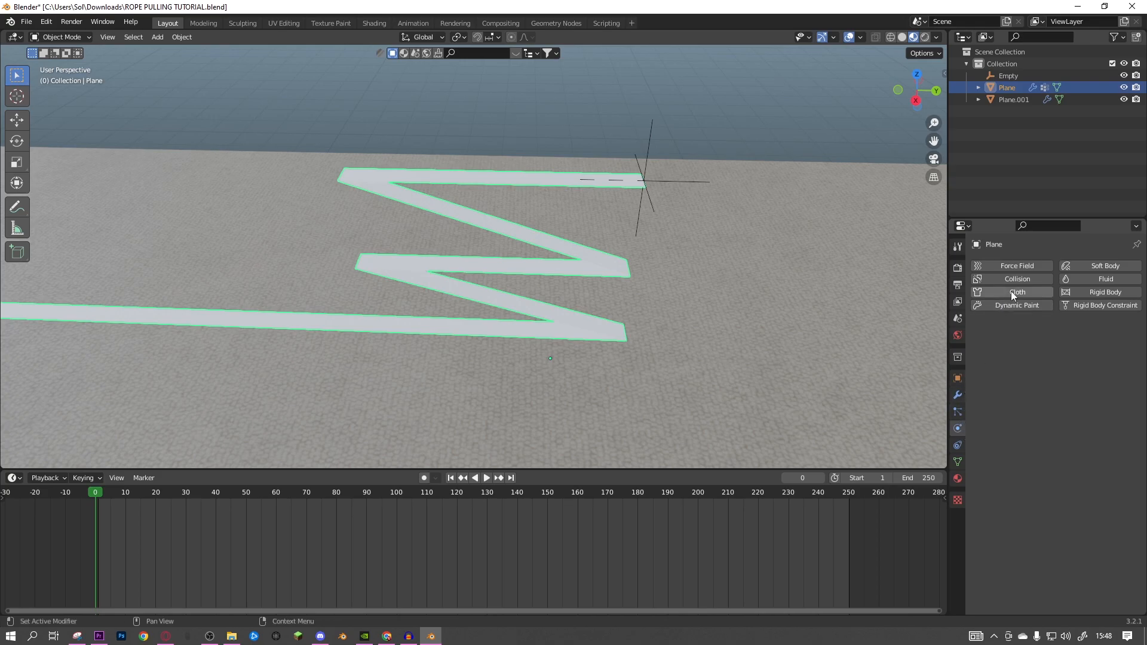
Make the strip a cloth simulation pinned to its hook group, then keyframe the Empty's slide to frame 250.
click(1014, 99)
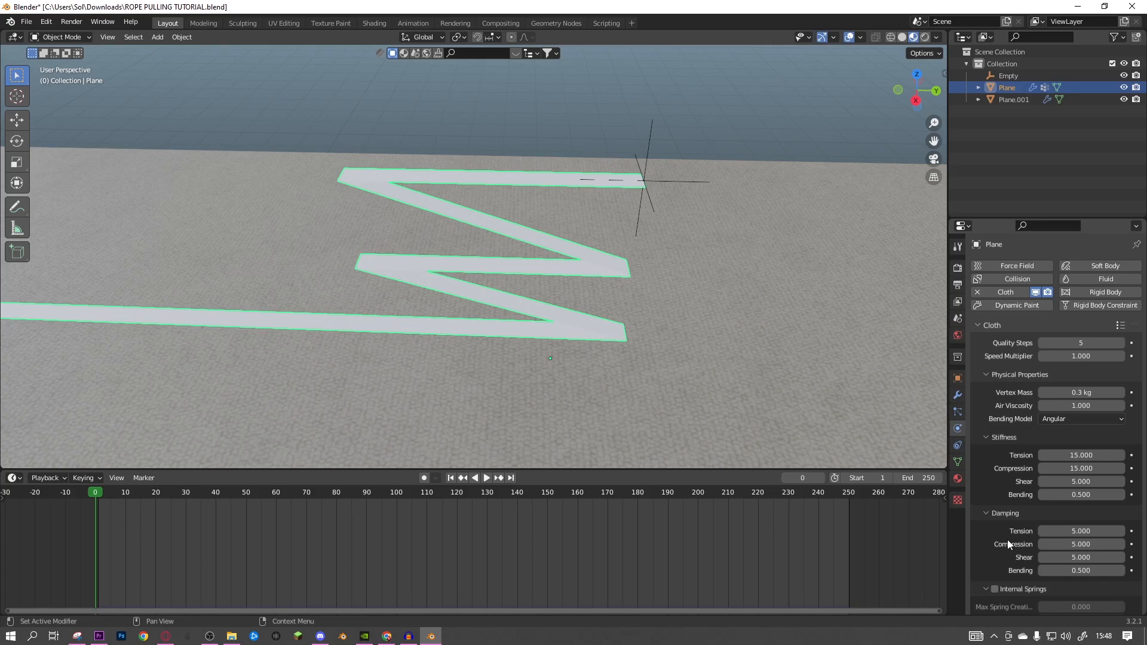
scroll(down, 3)
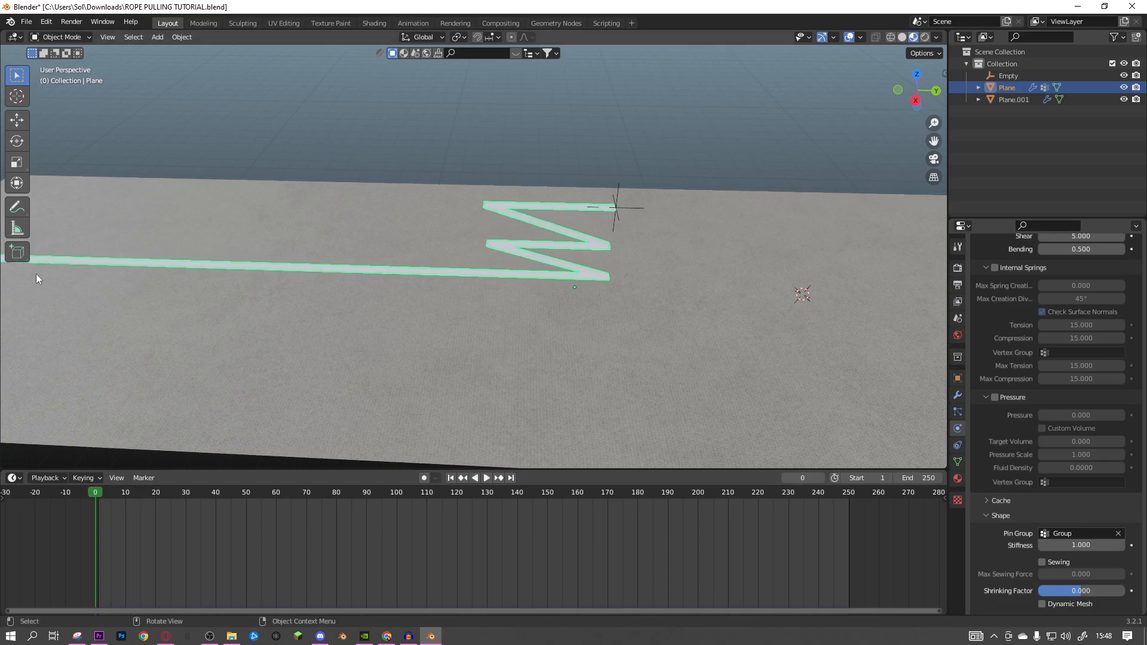
click(486, 478)
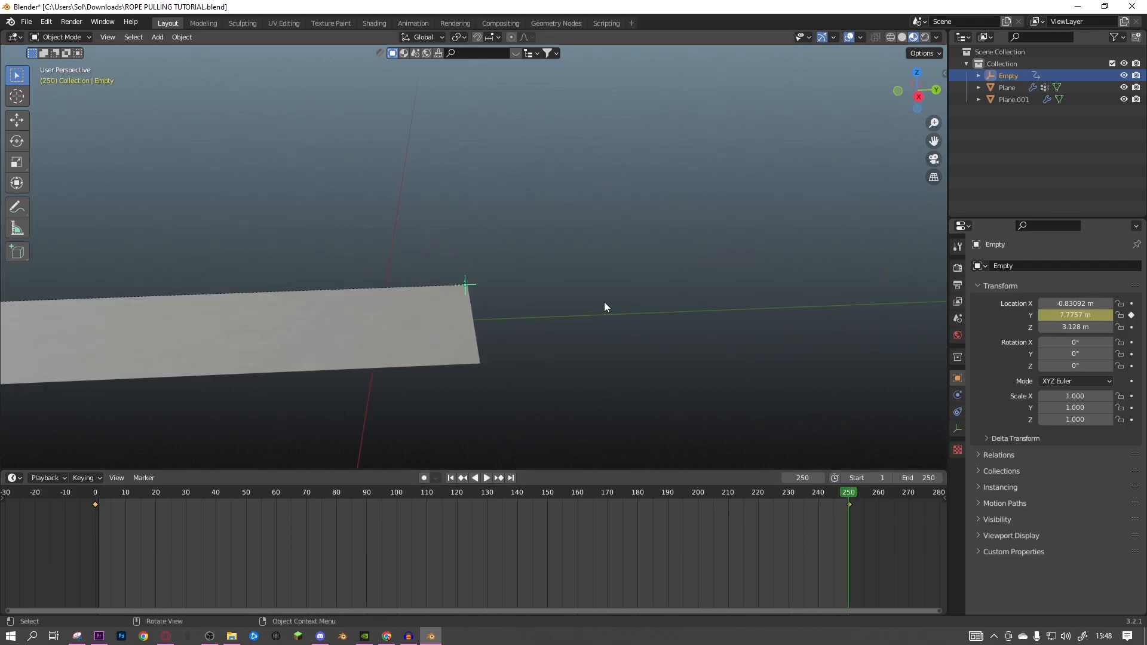
Rewind to frame 0 and play so the Empty drags the cloth strip across the floor.
click(485, 478)
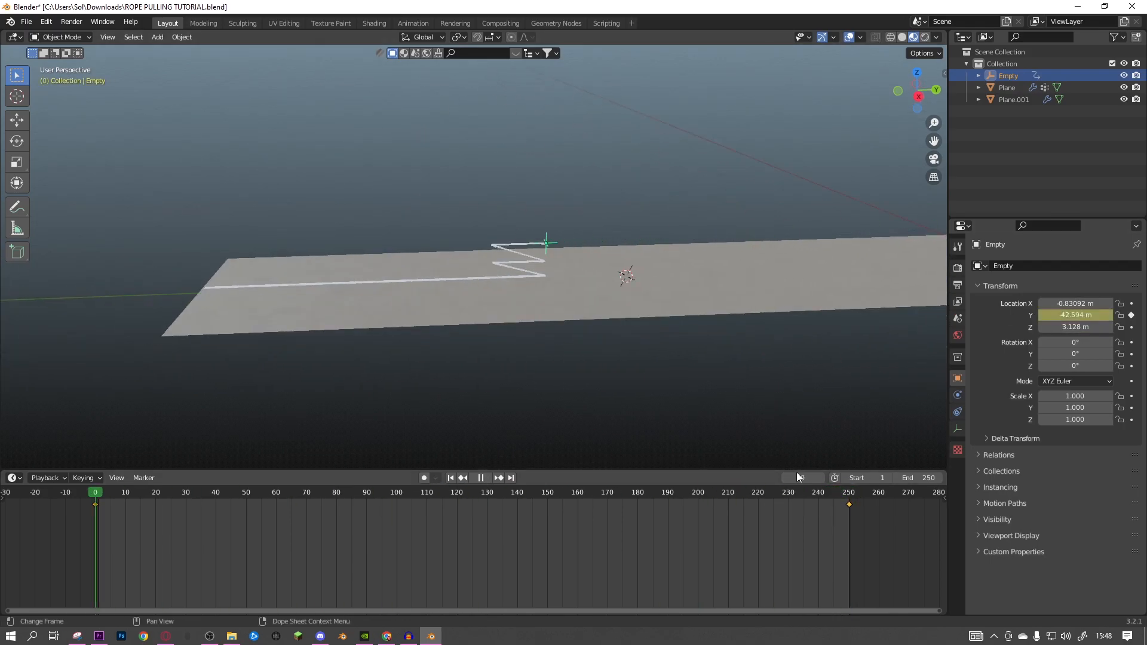
click(480, 478)
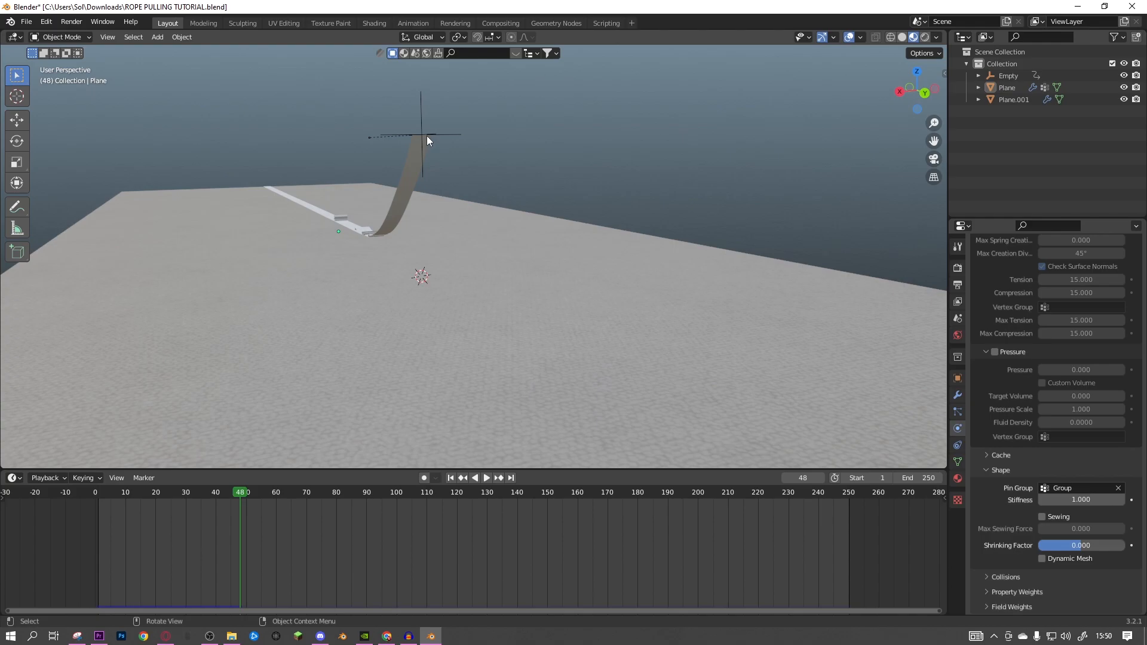
mouse_move(448, 198)
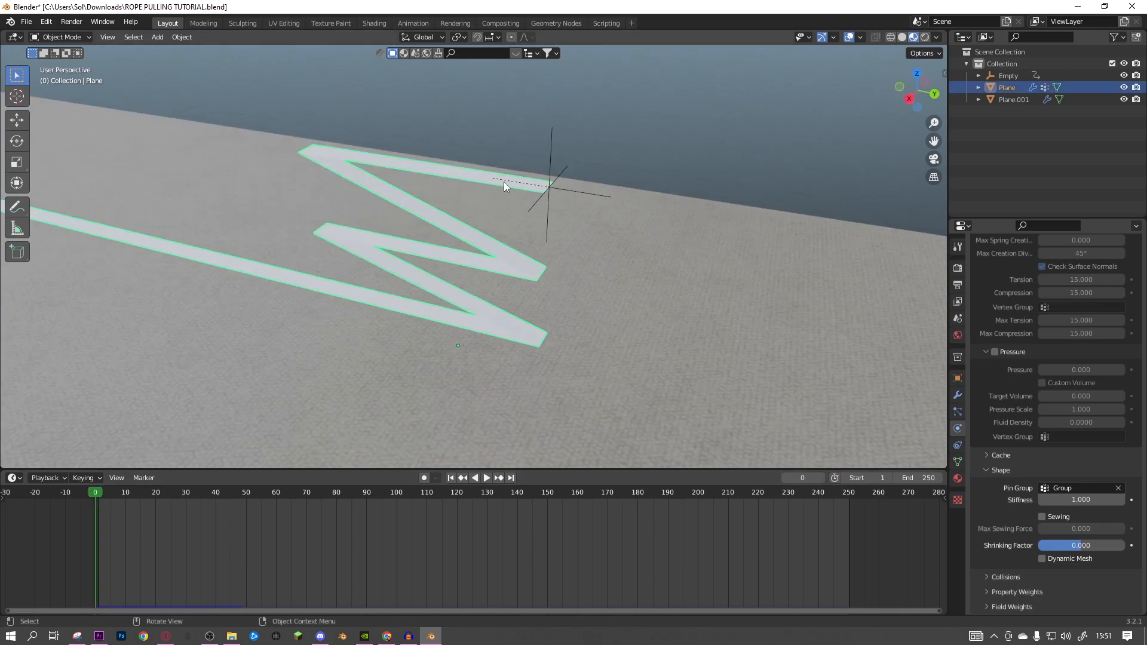
mouse_move(564, 388)
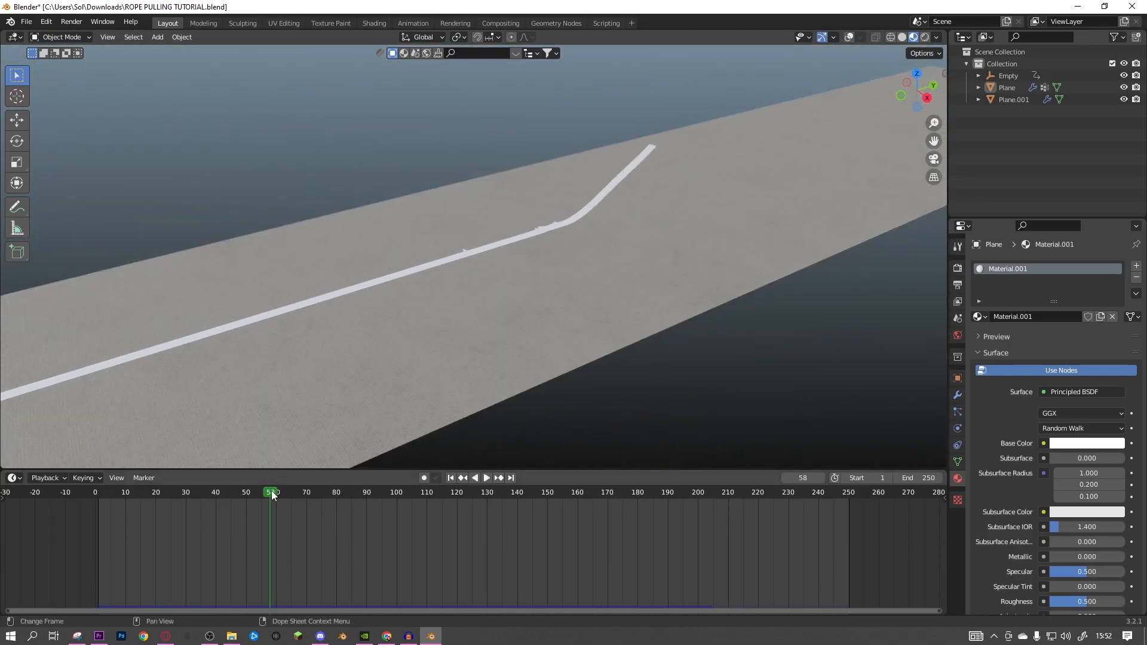
Replay the pull to confirm the strip straightens, then set its material Base Color to red.
click(486, 478)
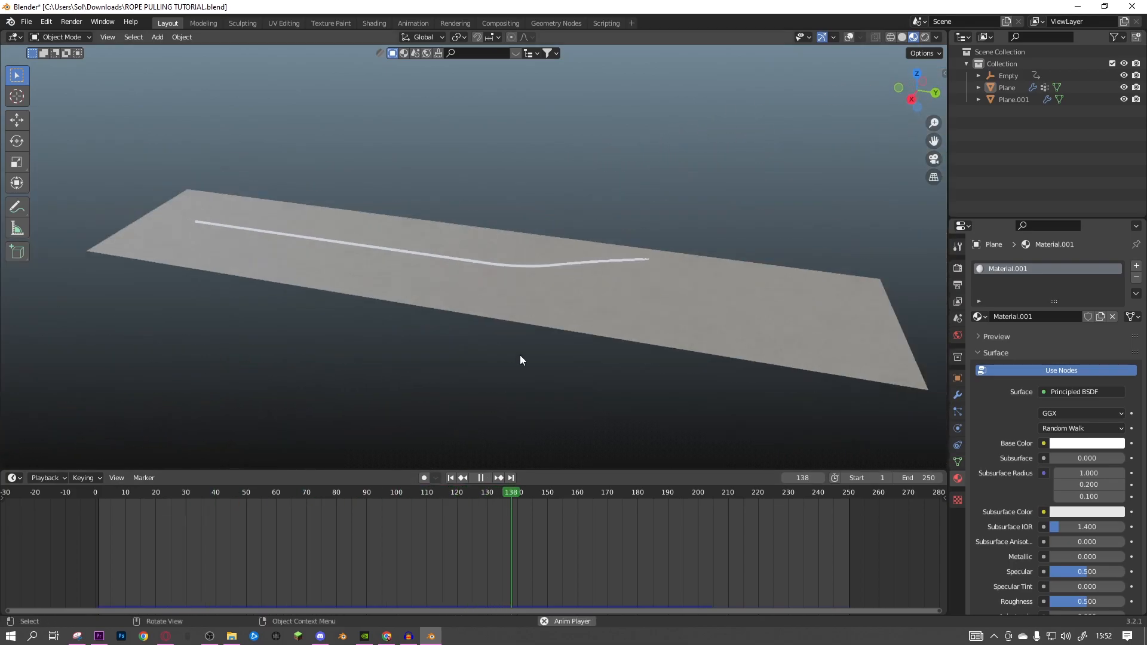
click(486, 478)
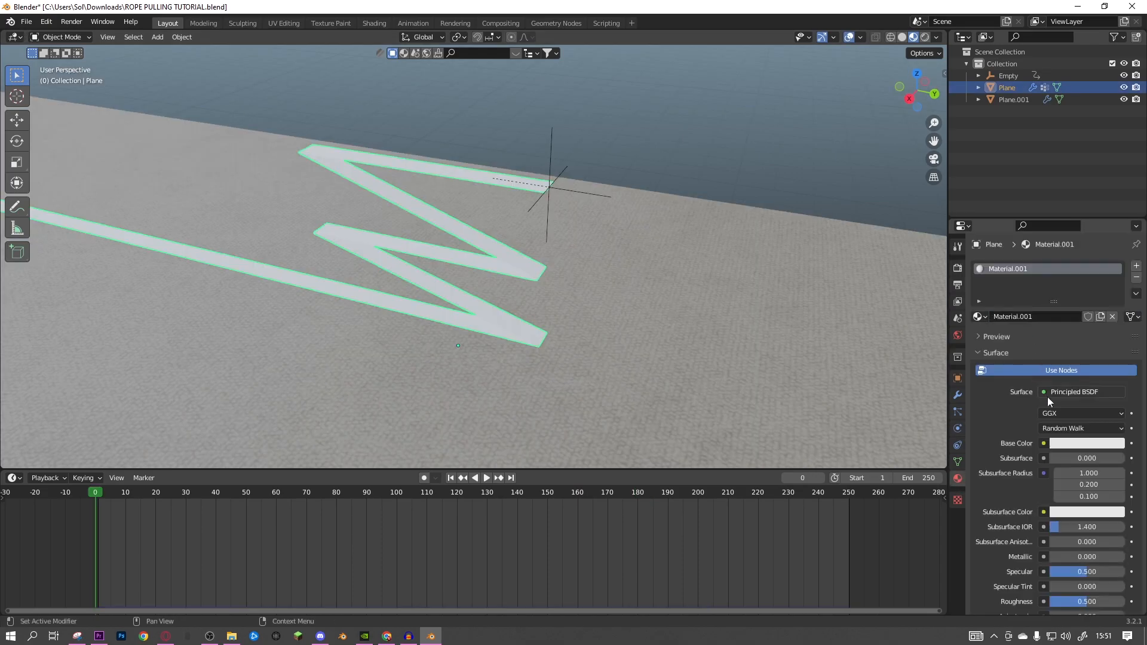
click(1085, 442)
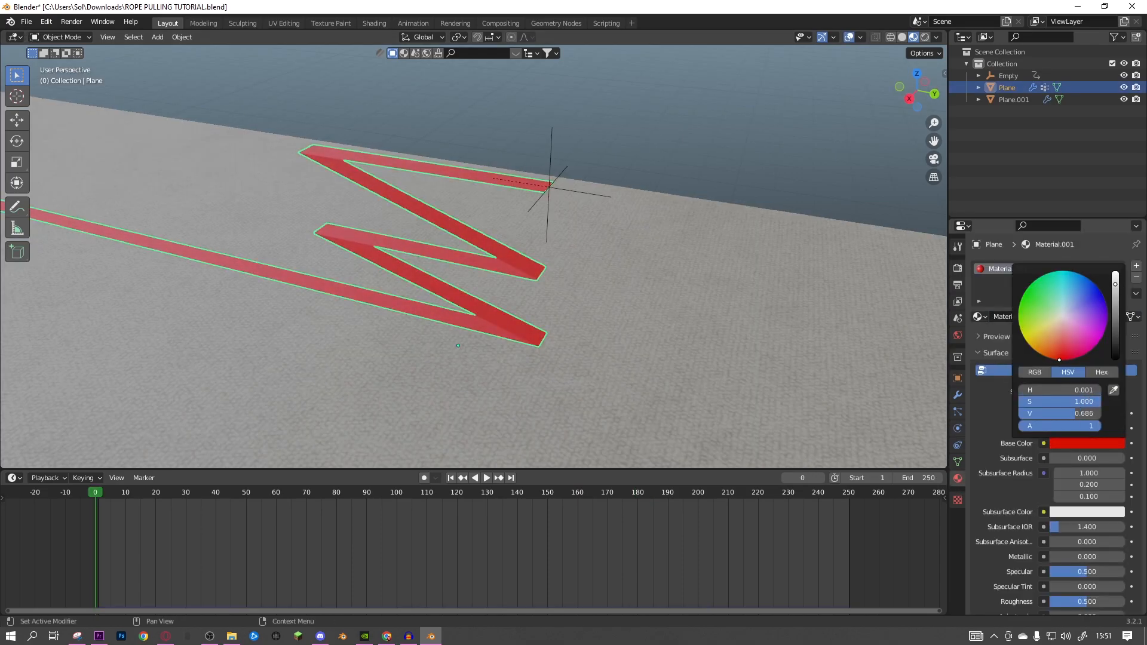